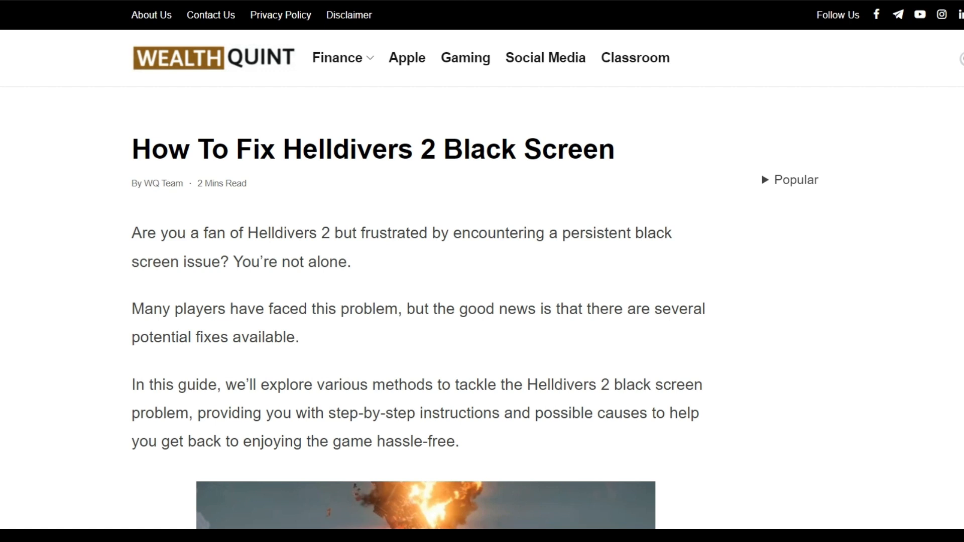
scroll(down, 3)
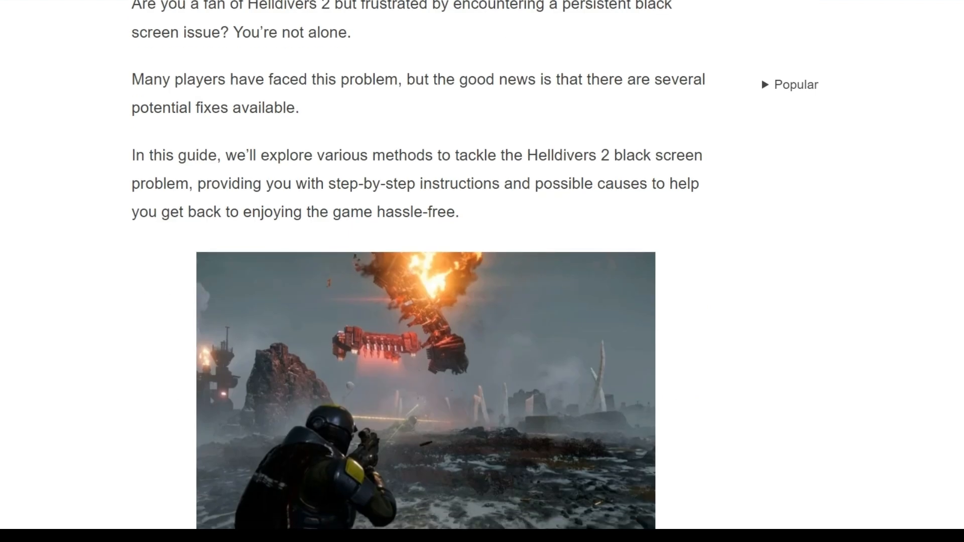
scroll(down, 3)
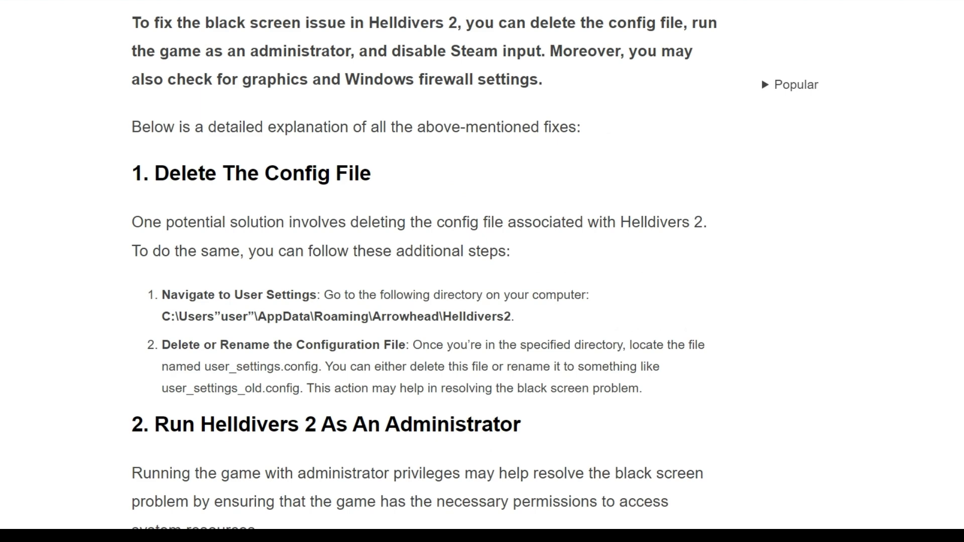
scroll(down, 3)
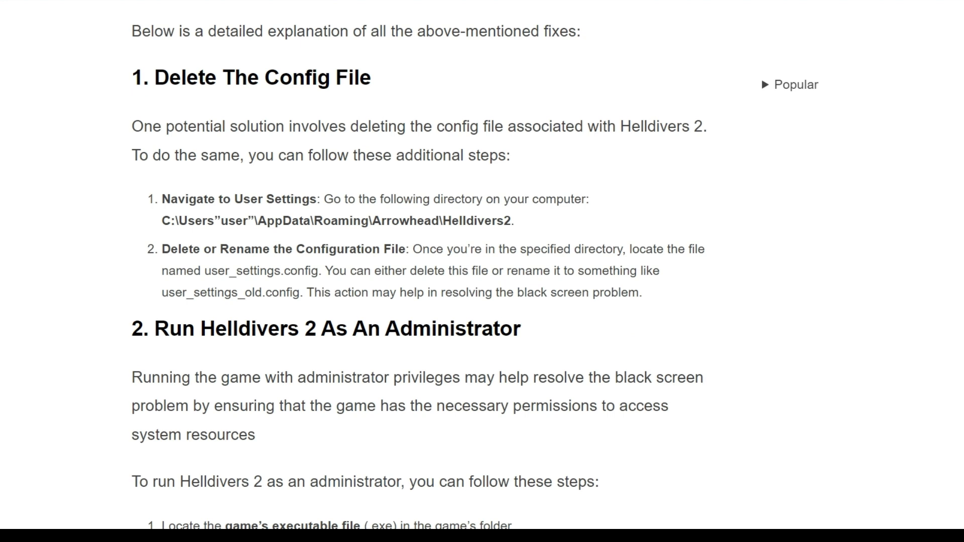
mouse_move(168, 214)
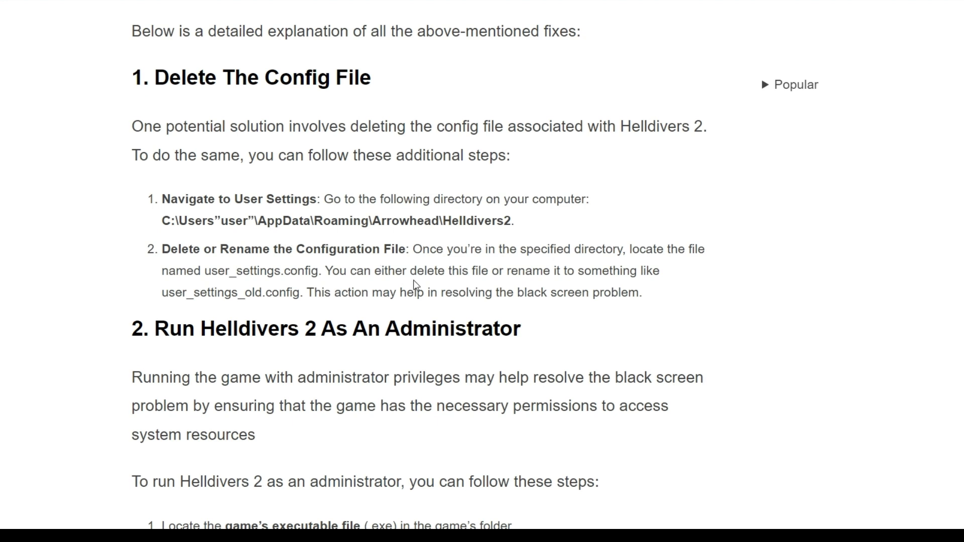
mouse_move(707, 329)
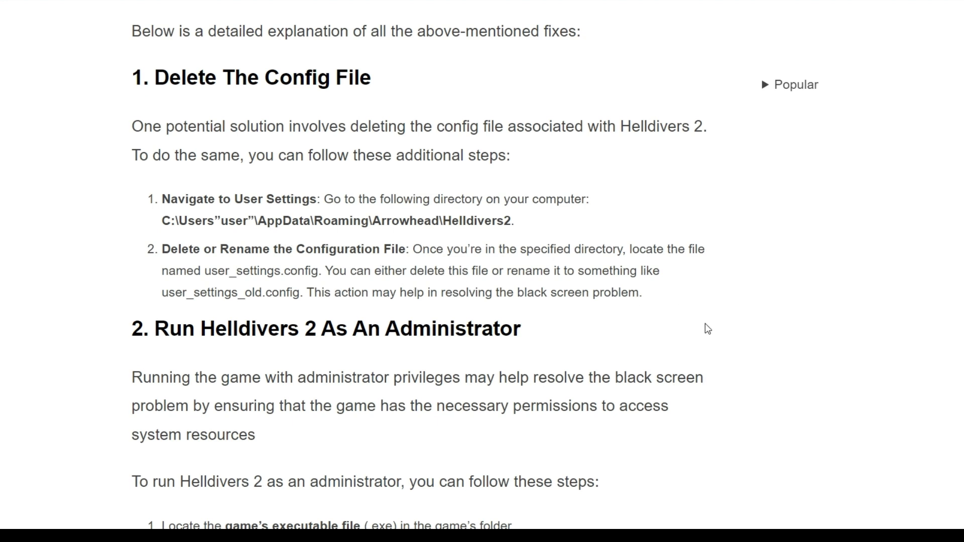
mouse_move(287, 272)
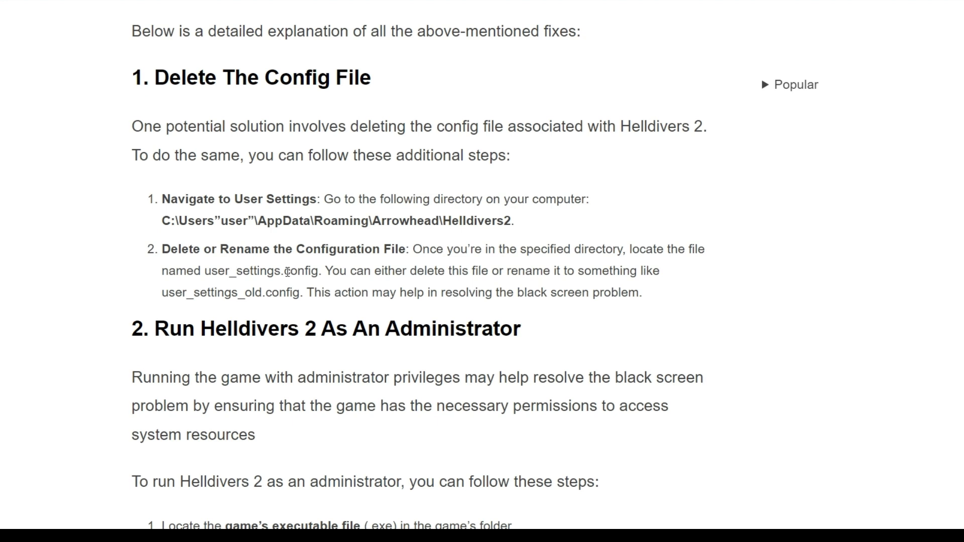
mouse_move(399, 278)
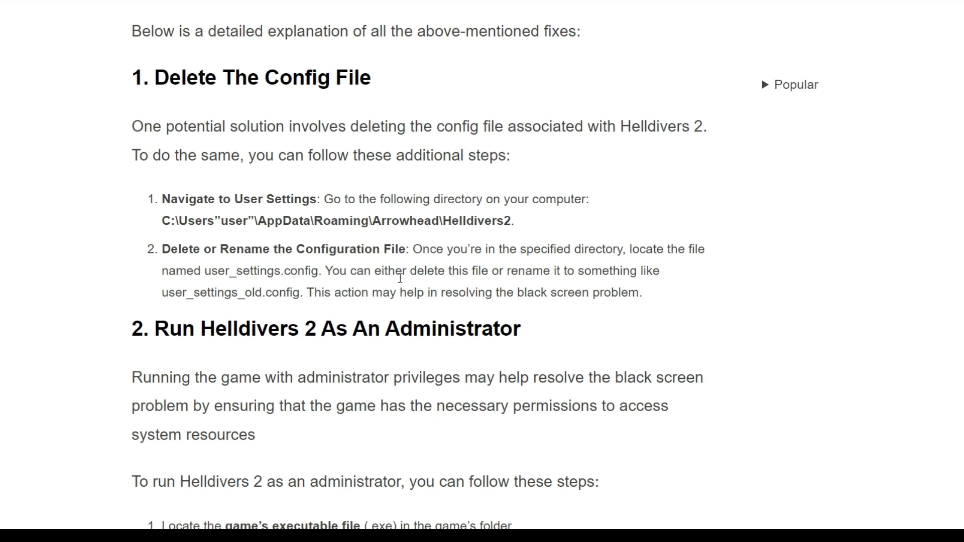
mouse_move(620, 290)
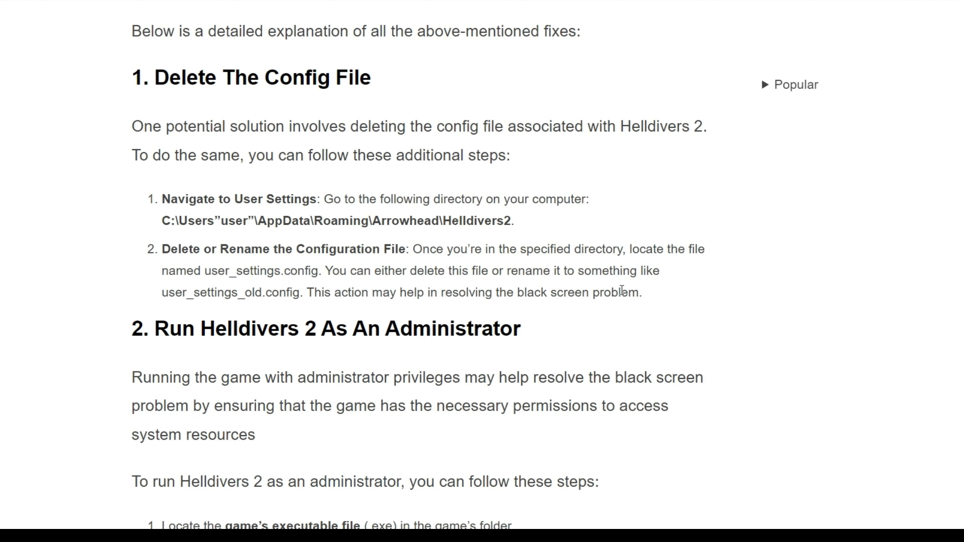
mouse_move(678, 287)
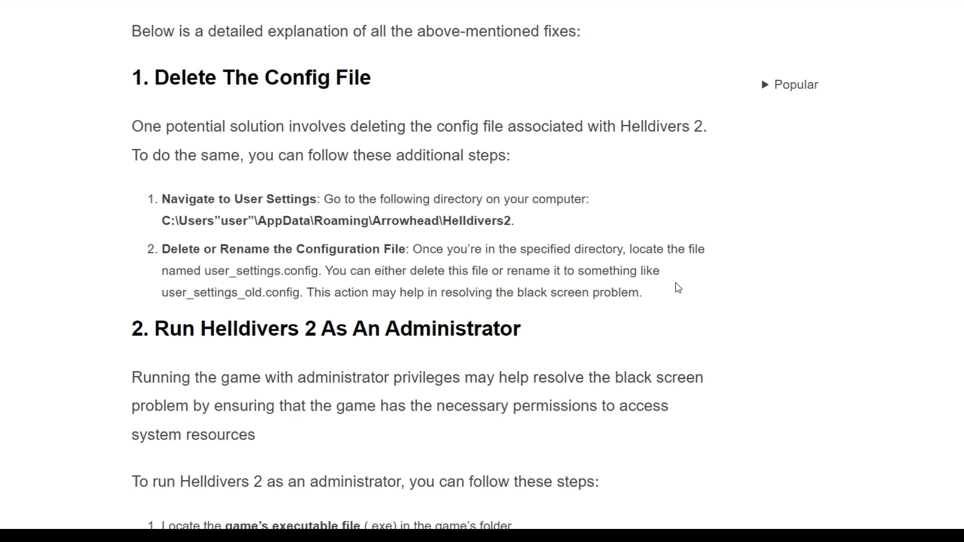
scroll(down, 3)
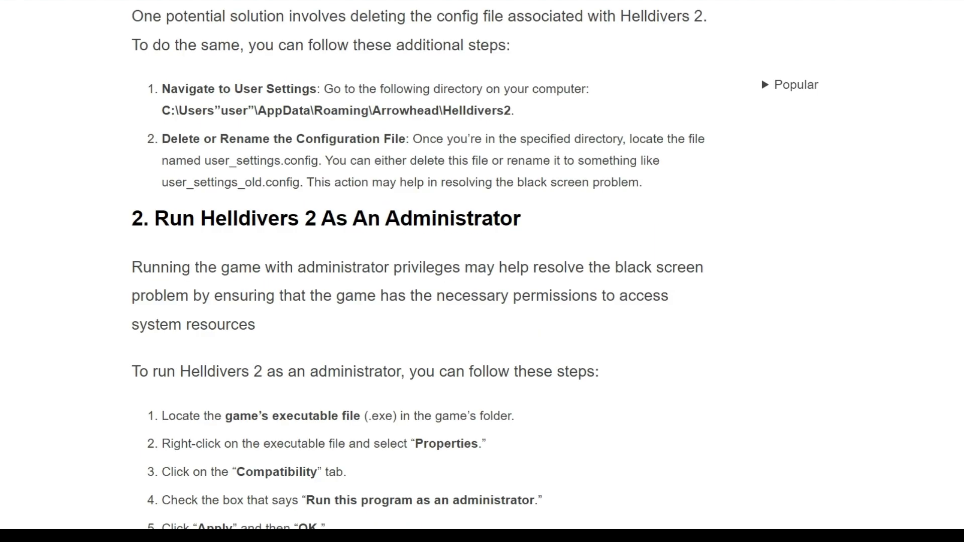
scroll(down, 3)
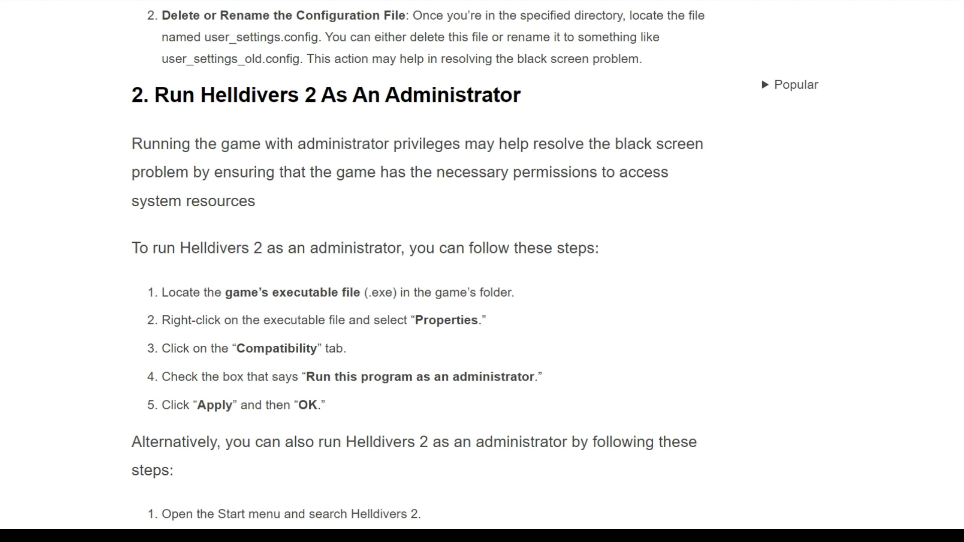
scroll(down, 3)
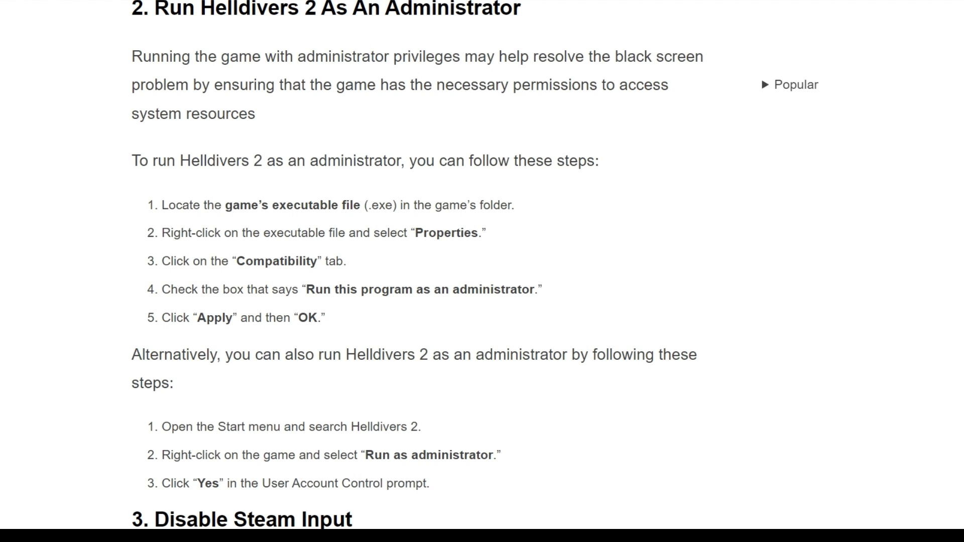
scroll(down, 3)
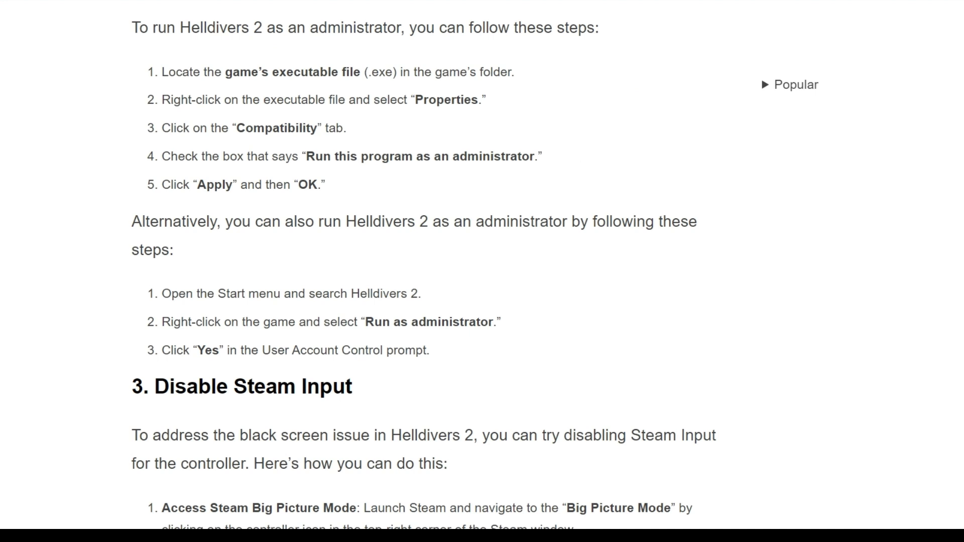
scroll(down, 3)
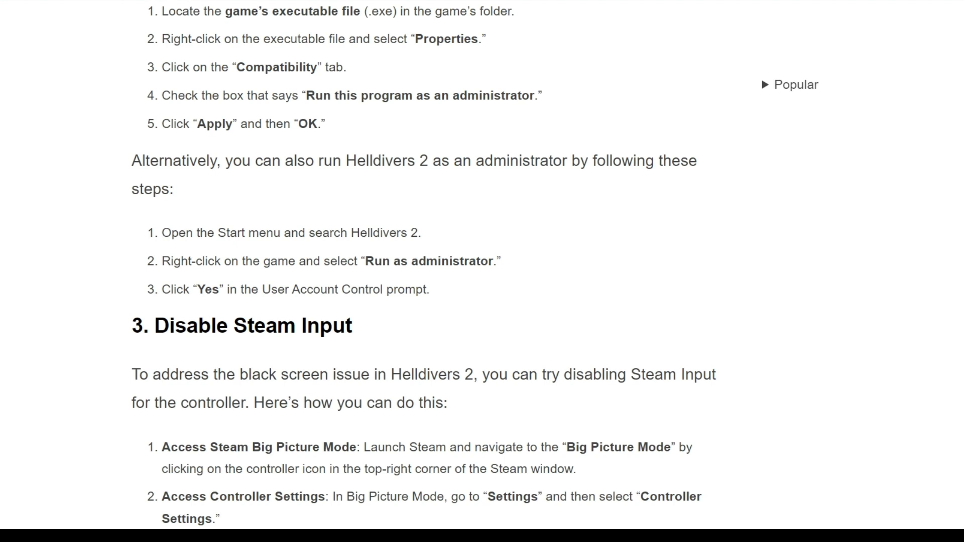
scroll(down, 3)
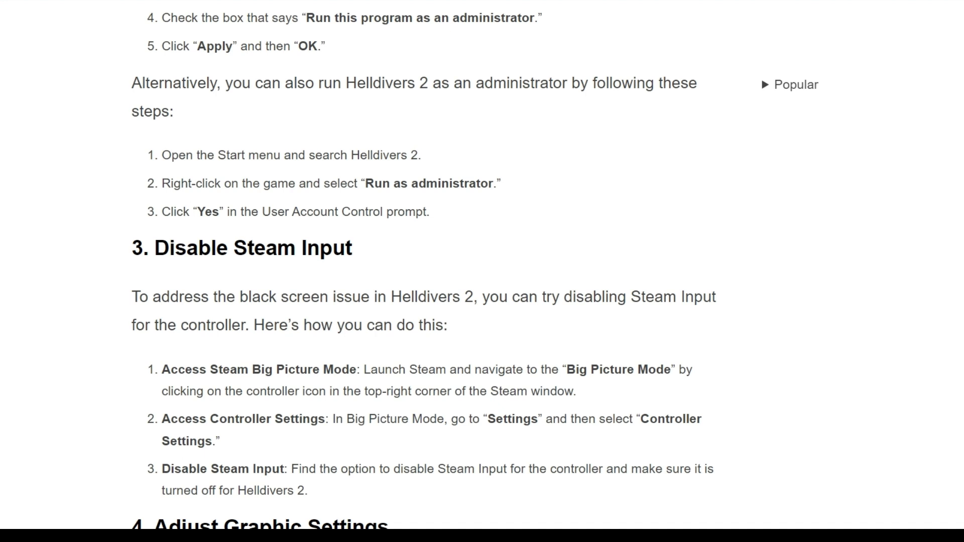
scroll(down, 3)
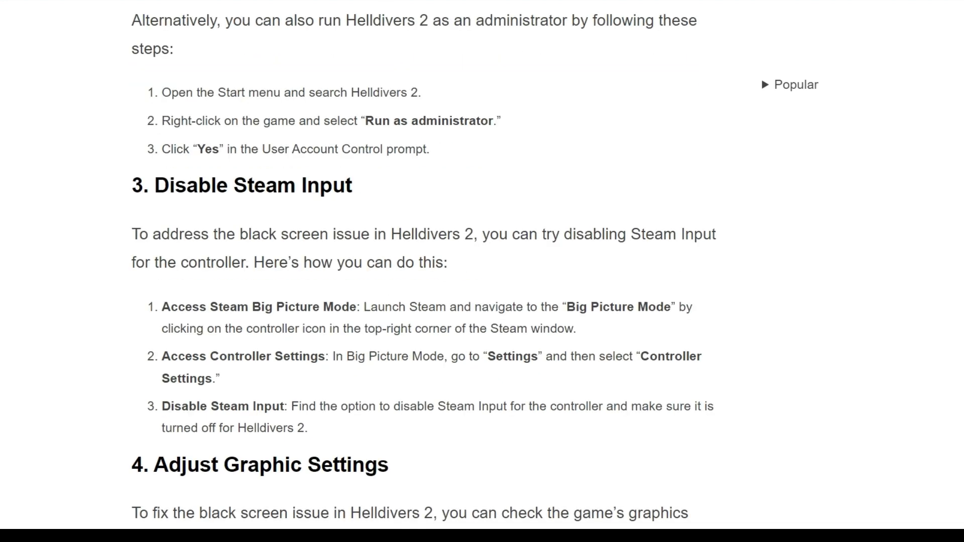
scroll(down, 3)
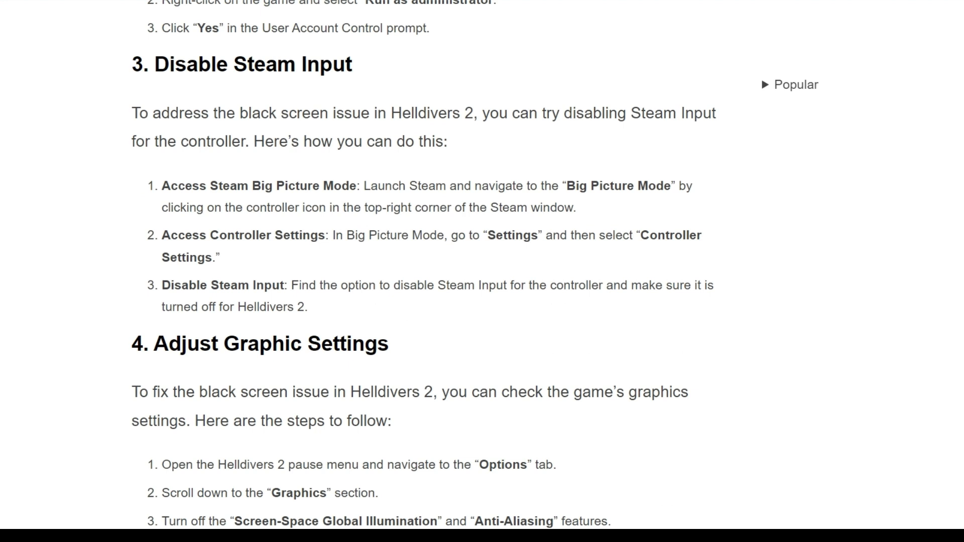
scroll(down, 3)
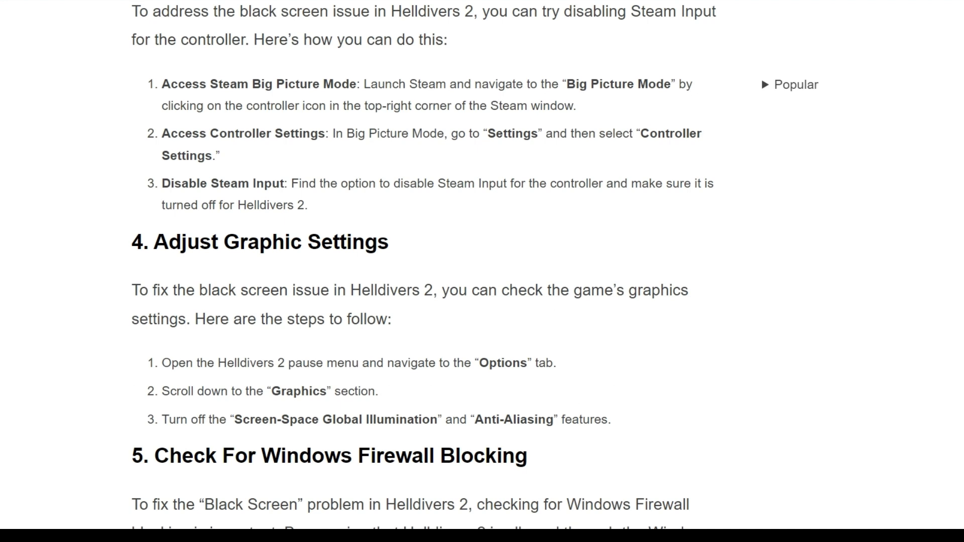
scroll(down, 3)
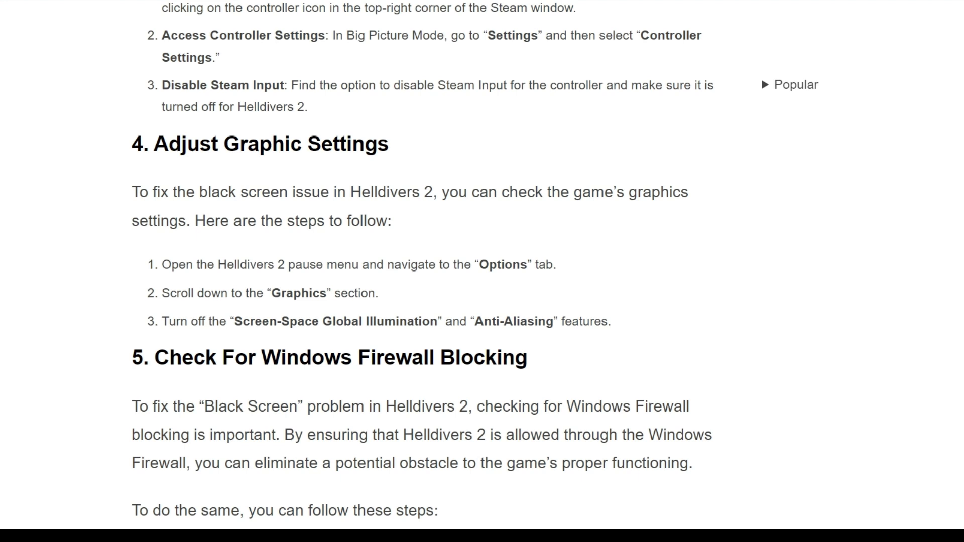
scroll(down, 3)
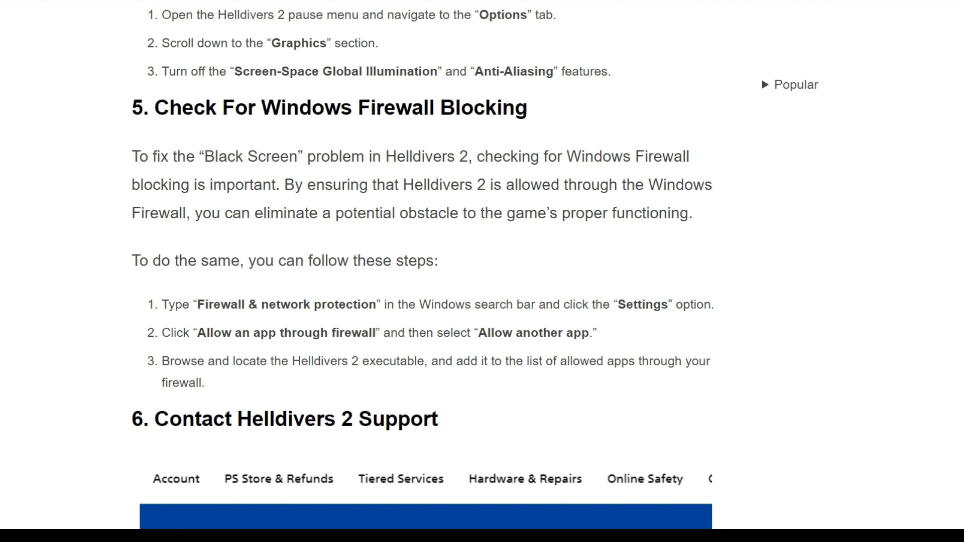
mouse_move(301, 297)
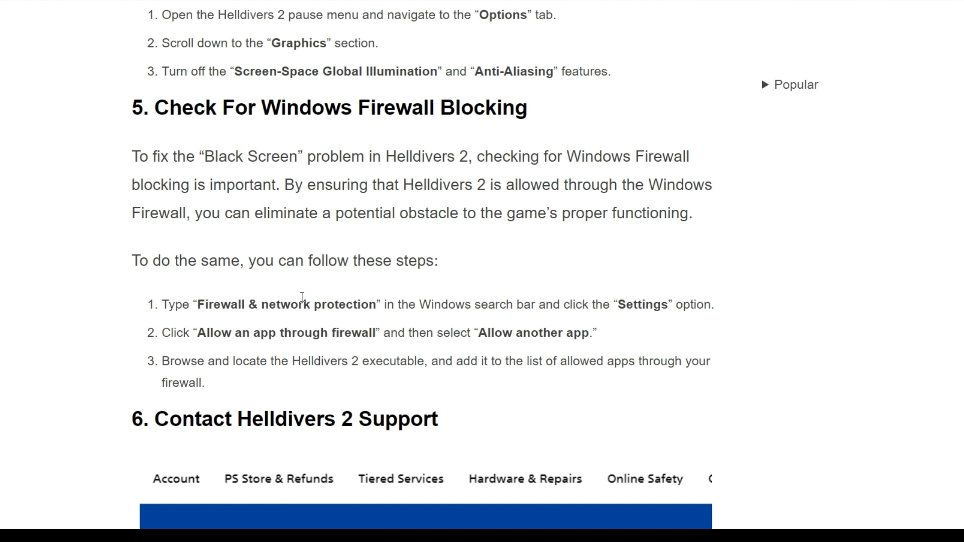
mouse_move(159, 307)
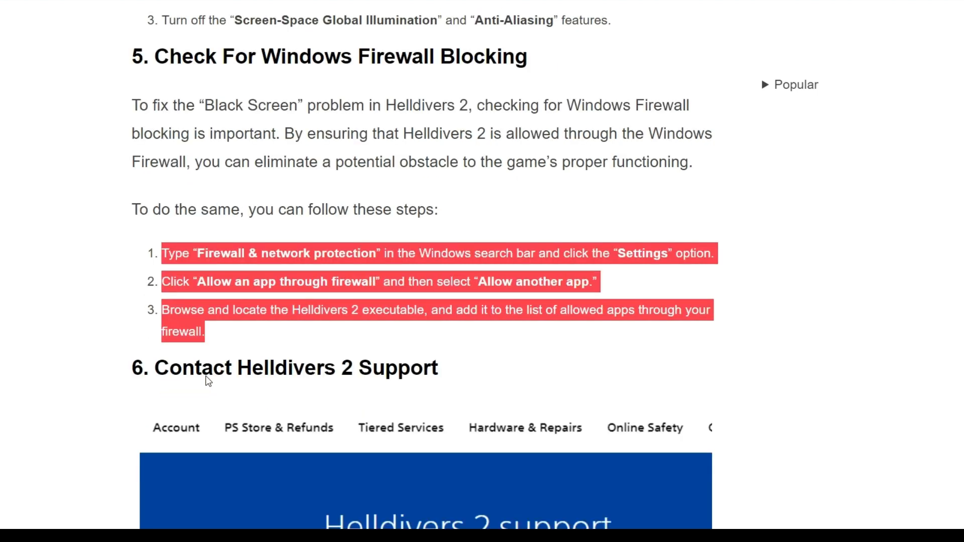
scroll(down, 3)
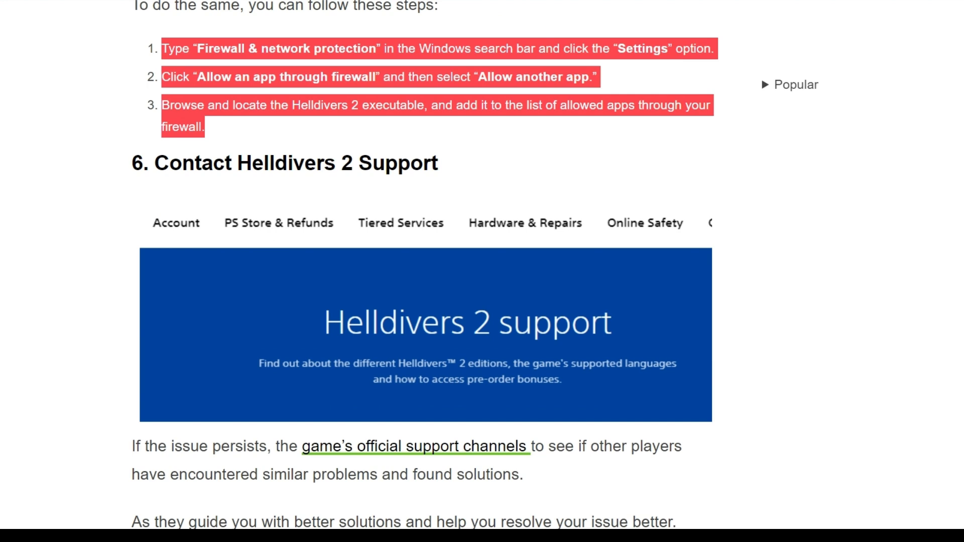
scroll(down, 3)
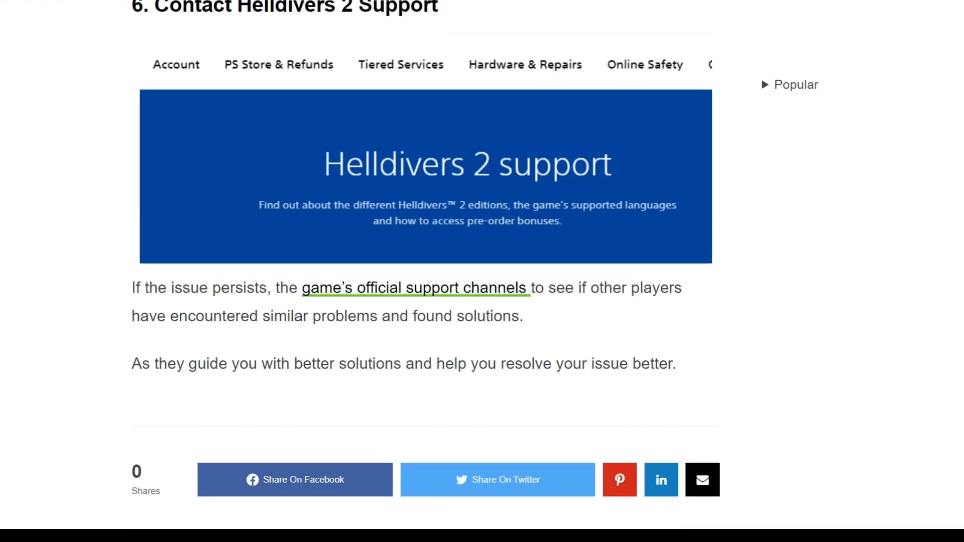